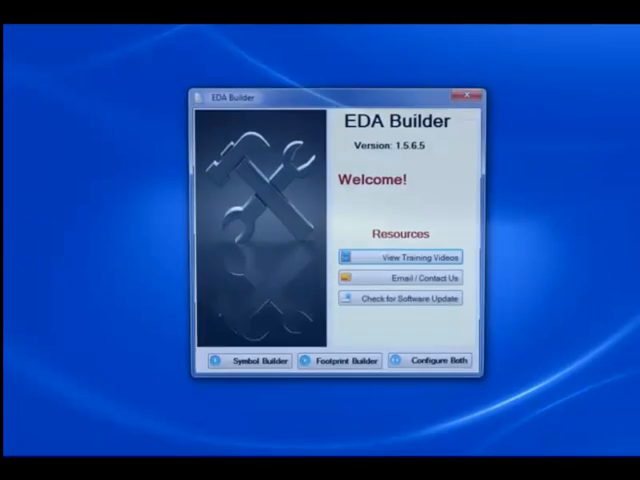
Step: Launch Symbol Builder from the EDA Builder welcome screen
left_click(249, 360)
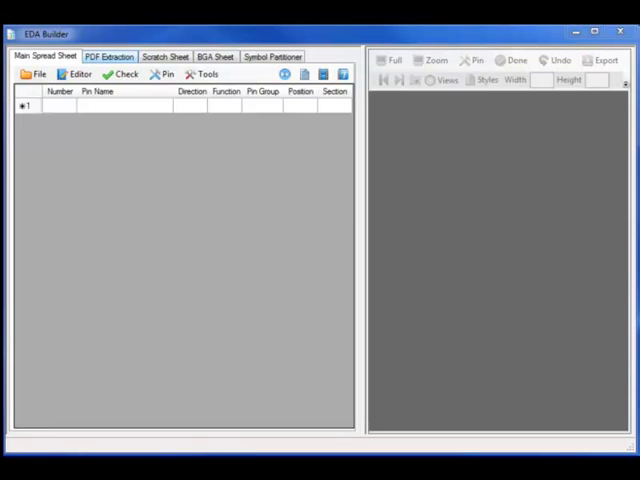
Step: Show the CY7C53150 datasheet in PDF Extraction, paging forward to the Pin Descriptions table
left_click(110, 56)
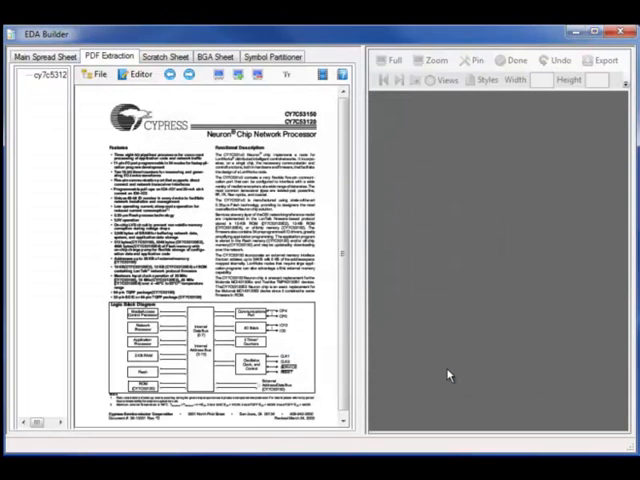
left_click(190, 76)
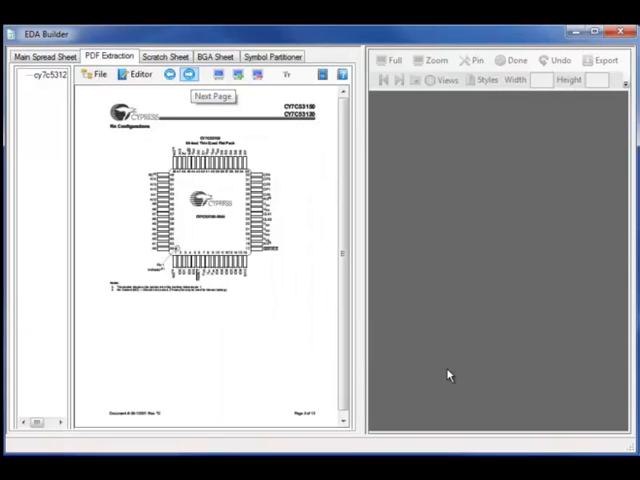
left_click(213, 96)
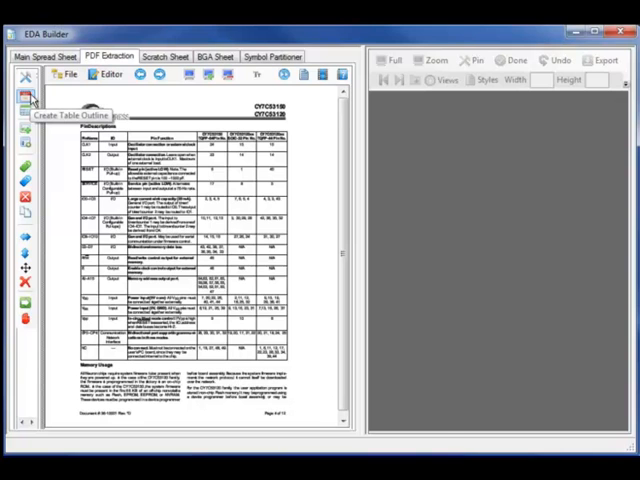
Step: Outline the Pin Descriptions table and export its 17 lines to the scratch spreadsheet
left_click(24, 95)
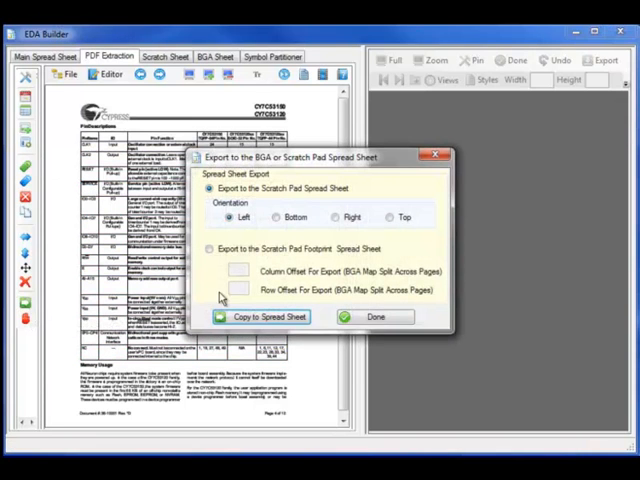
left_click(258, 317)
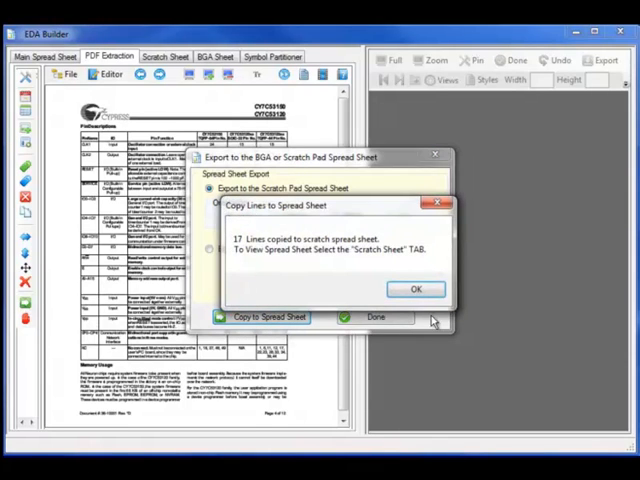
left_click(416, 289)
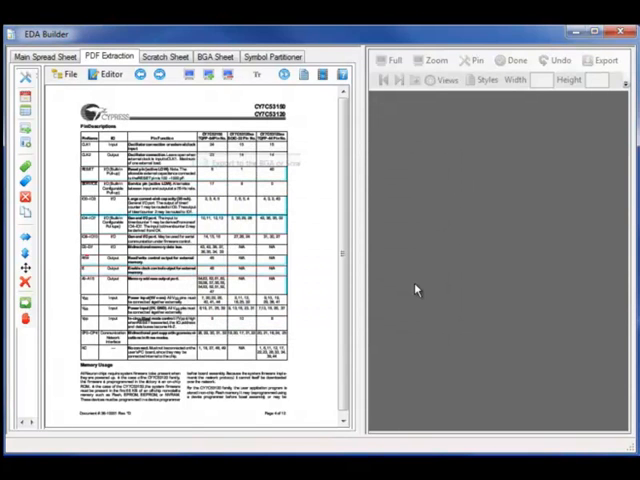
Step: On the scratch sheet, map negated pin names by appending '_L' (e.g. RESET, SERVICE)
left_click(170, 56)
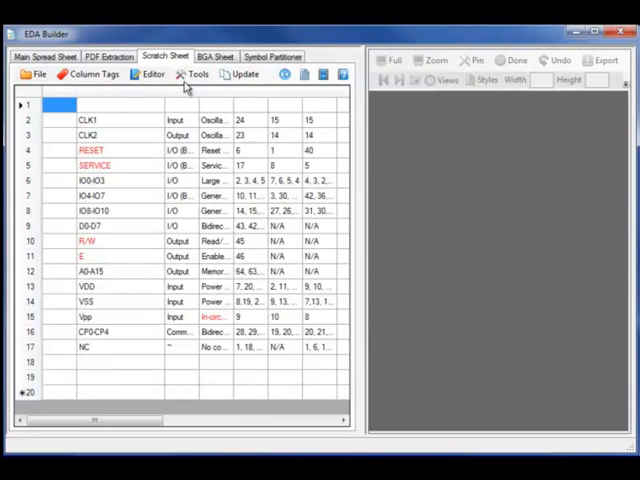
left_click(207, 73)
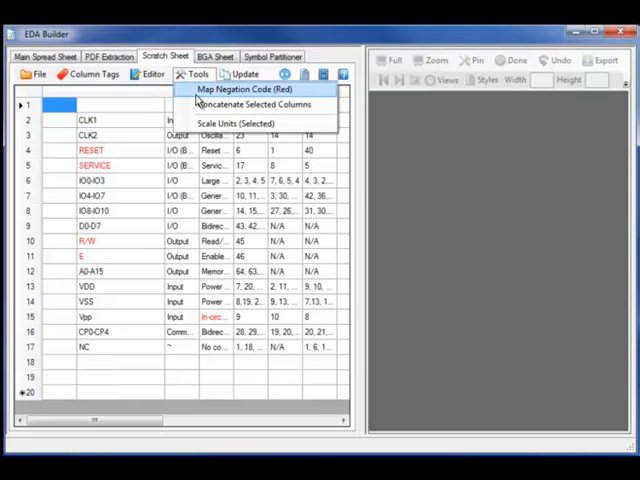
left_click(242, 89)
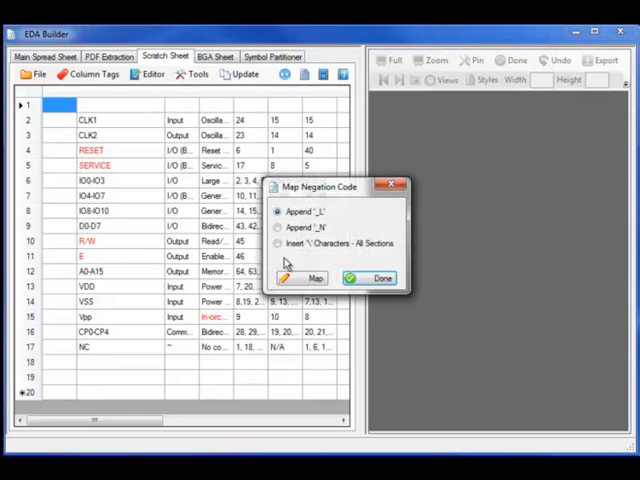
left_click(375, 278)
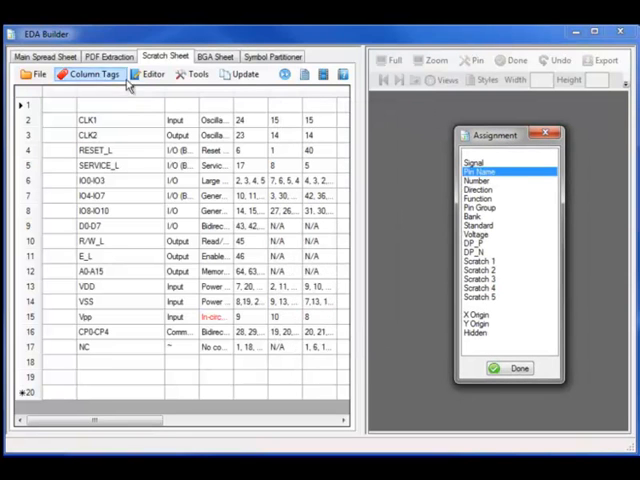
Step: Tag the scratch-sheet columns as Pin Name, Pin Number and Pin Direction
left_click(110, 94)
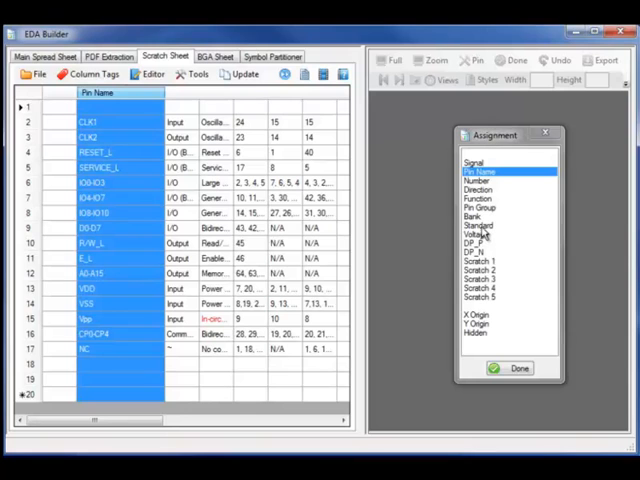
left_click(479, 179)
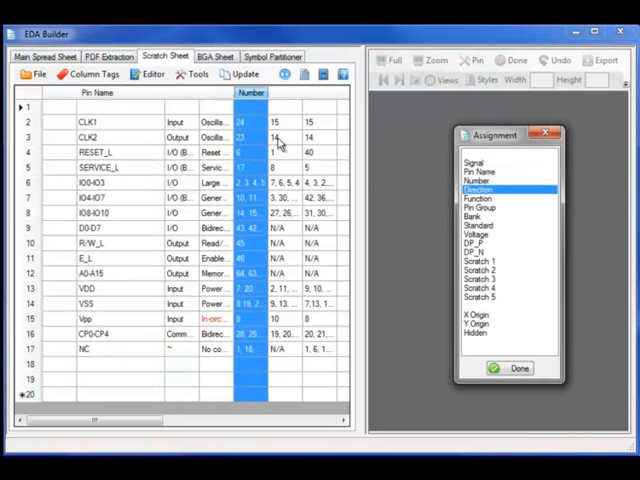
left_click(178, 95)
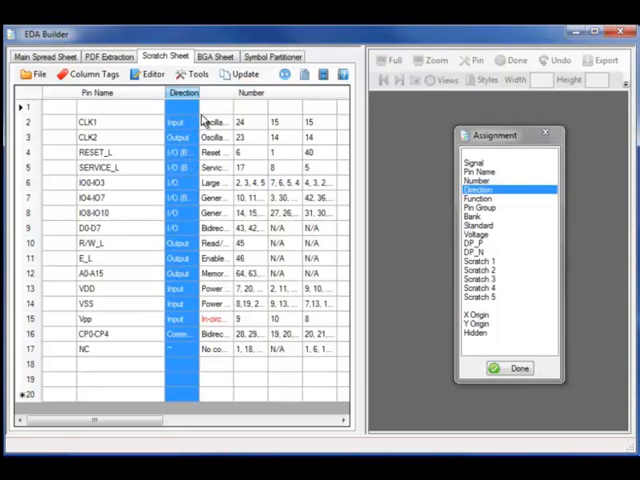
Step: Copy the 20 tagged rows into the main spreadsheet
left_click(239, 74)
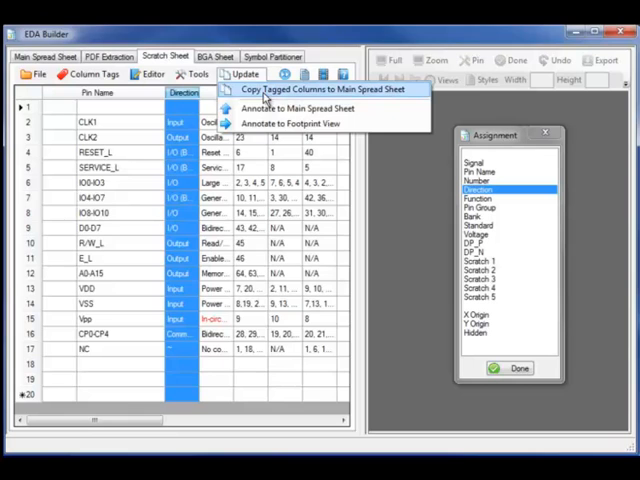
left_click(310, 89)
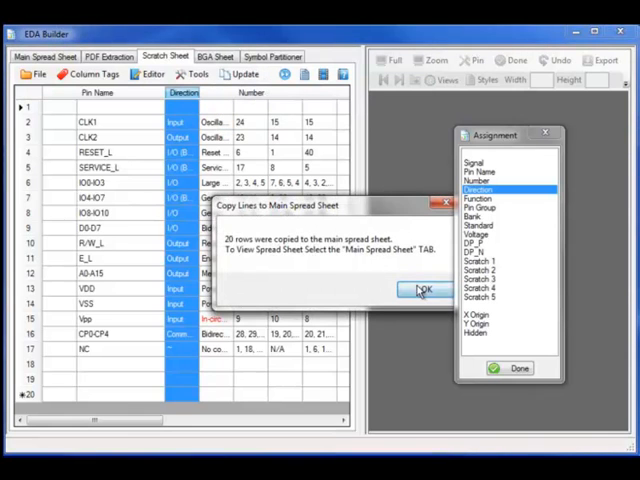
left_click(422, 290)
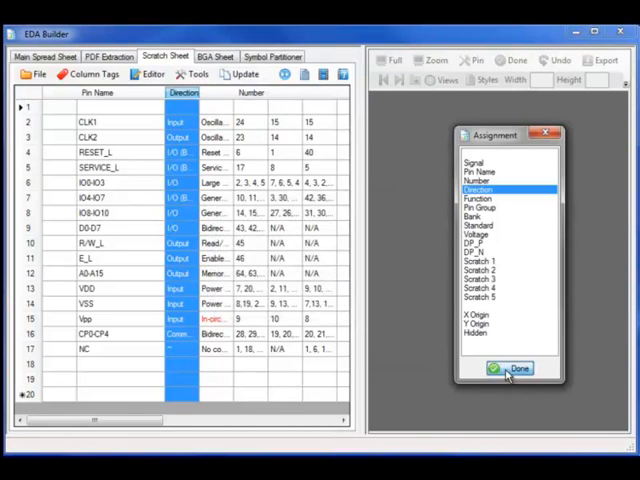
left_click(513, 366)
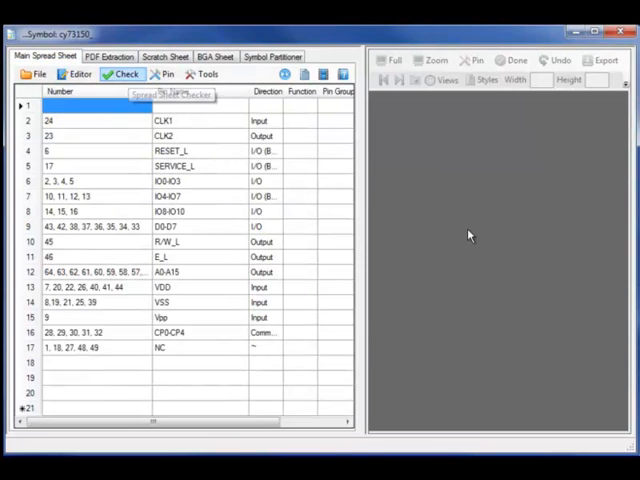
Step: Run the spreadsheet checker, which flags an invalid direction on line 16 (CP0–CP4)
left_click(117, 74)
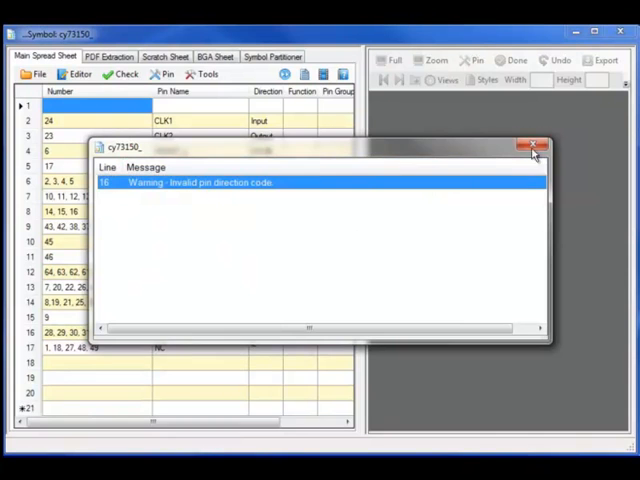
left_click(533, 147)
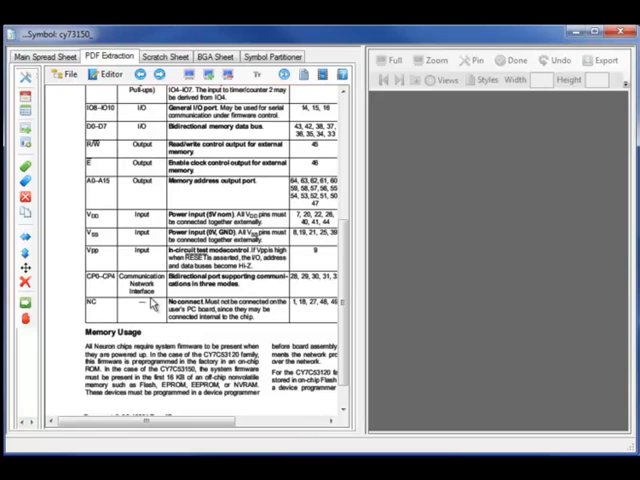
left_click(40, 55)
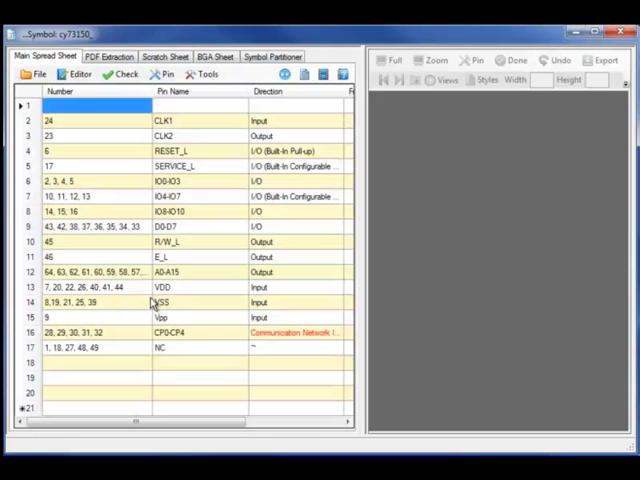
Step: Set CP0–CP4 to Bidir, VDD to Power, VSS to Ground, then re-check the 64 pins
left_click(290, 331)
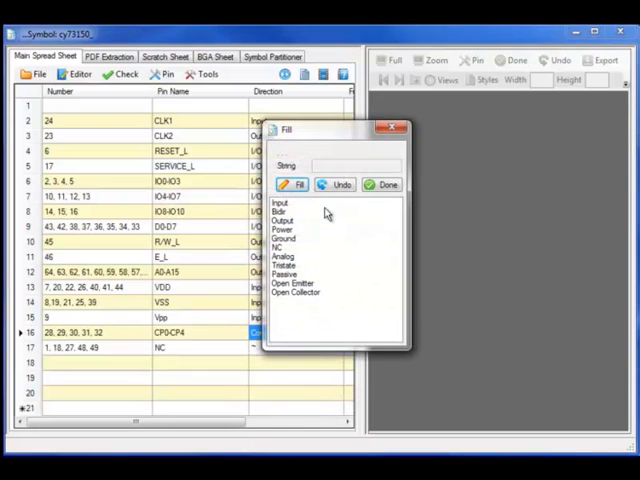
left_click(288, 213)
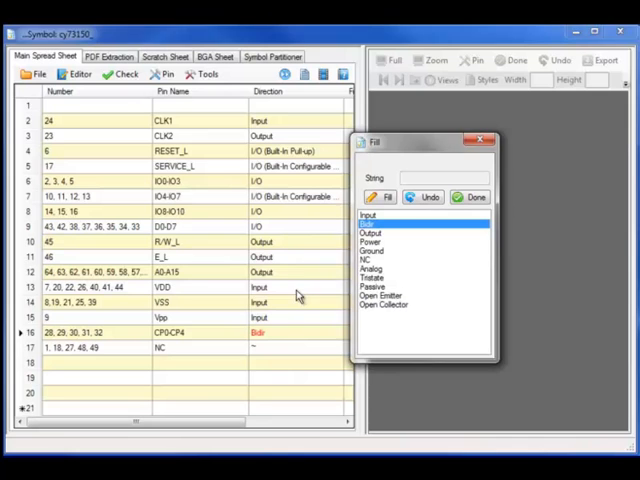
left_click(372, 241)
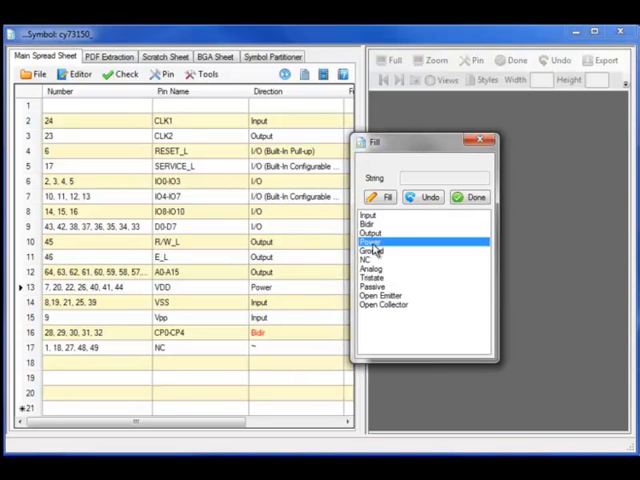
left_click(372, 250)
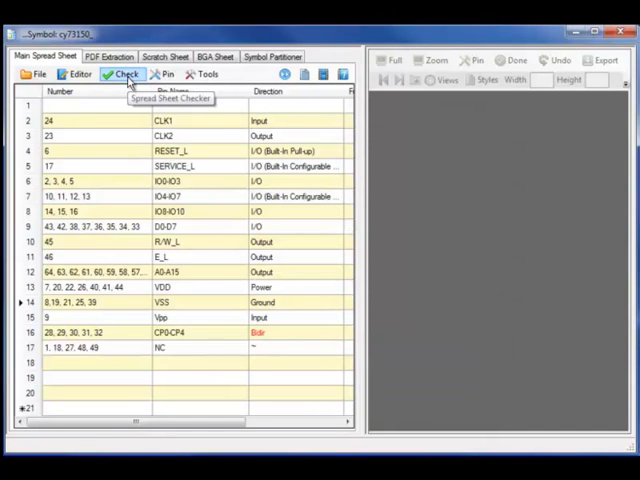
left_click(119, 75)
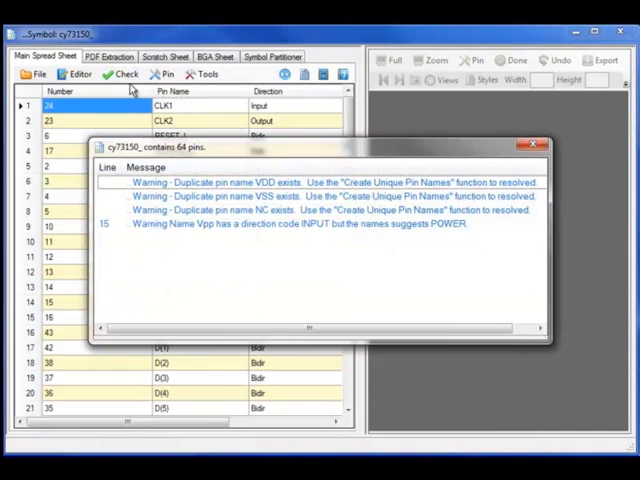
Step: Run Create Unique Pin Names to number the duplicate VDD, VSS and NC pins sequentially
left_click(300, 196)
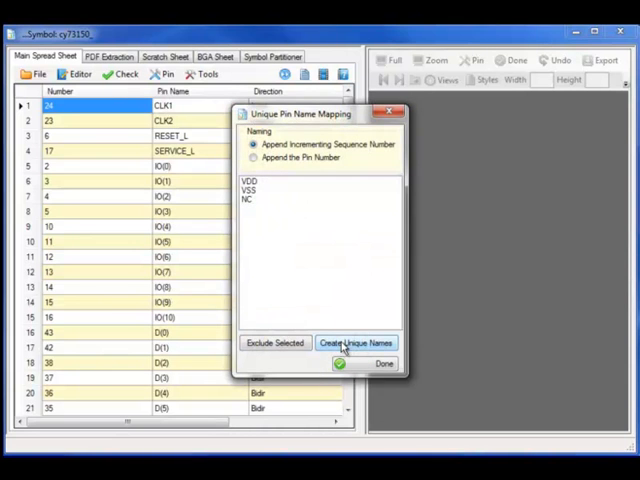
left_click(381, 362)
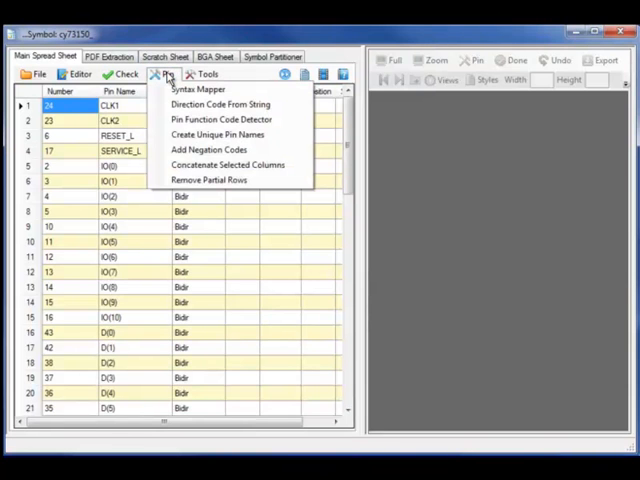
mouse_move(222, 104)
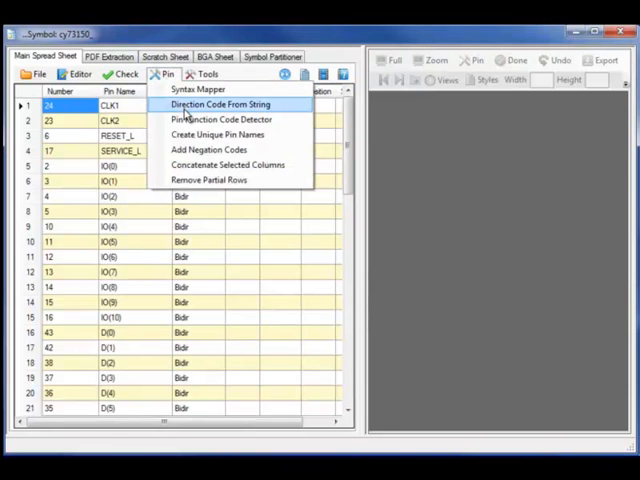
Step: Run the Pin Function Code Detector so CLK1/CLK2 become Clock and RESET/SERVICE become Negative
left_click(220, 104)
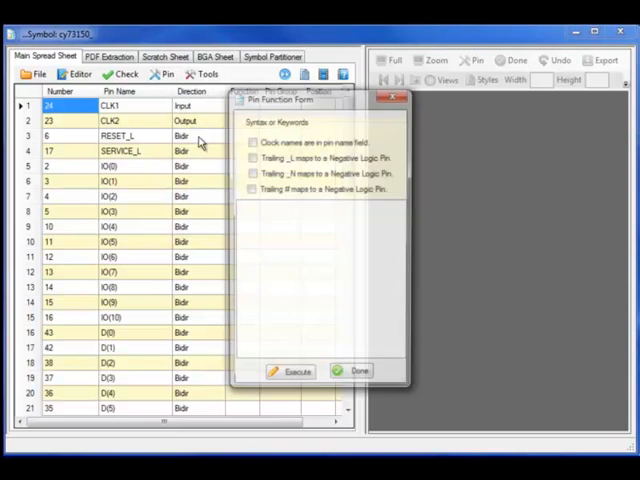
left_click(251, 141)
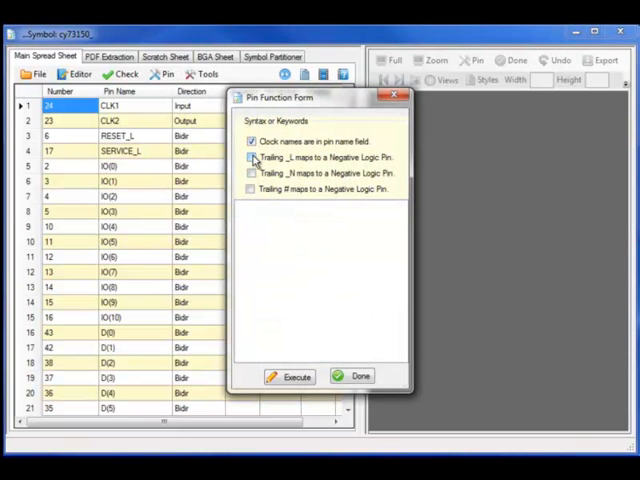
left_click(250, 157)
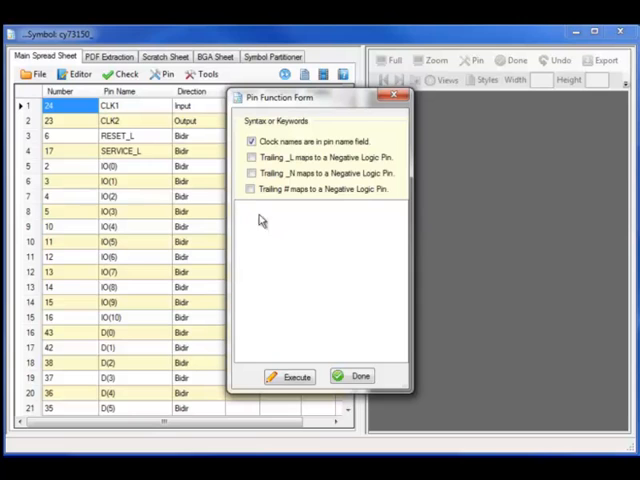
left_click(251, 157)
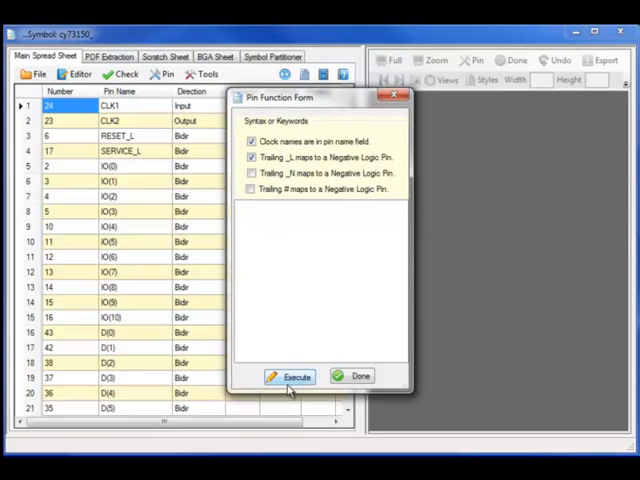
left_click(290, 377)
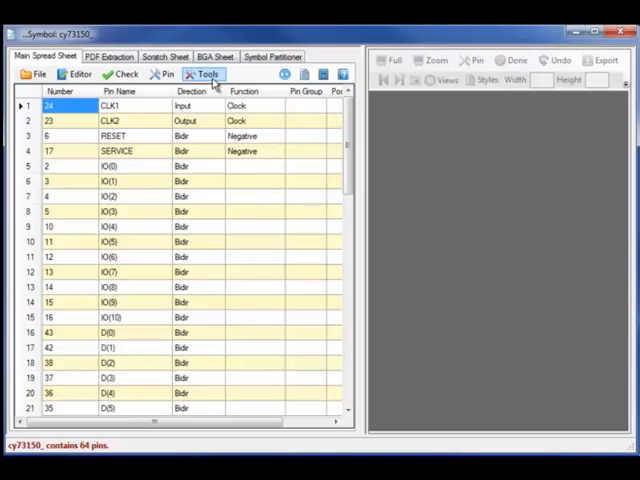
Step: Sort the pin table by Pin Direction so inputs CLK1 and Vpp come first
left_click(212, 74)
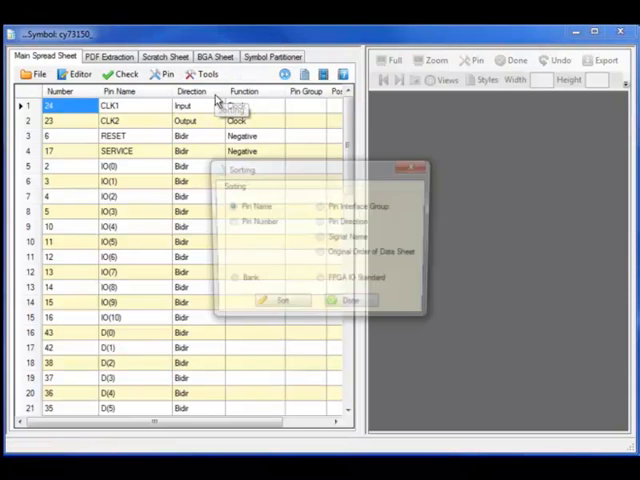
left_click(281, 305)
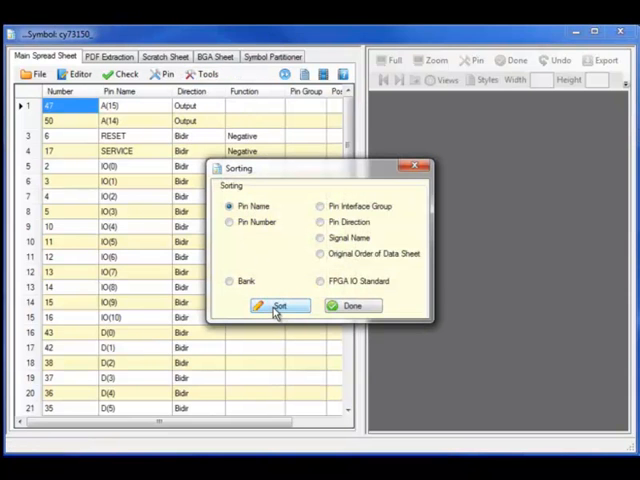
left_click(280, 305)
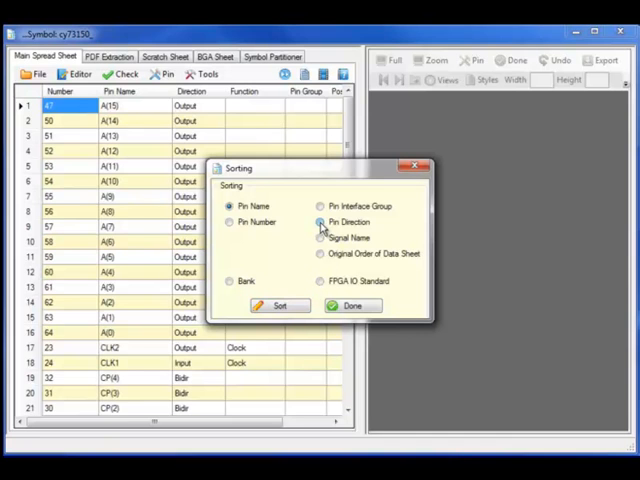
left_click(280, 305)
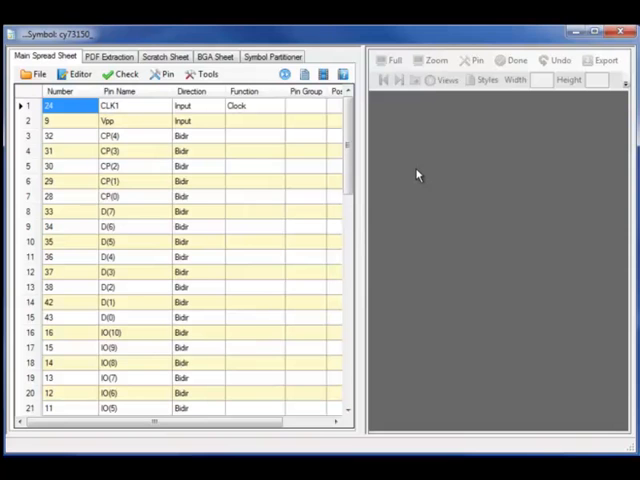
left_click(212, 73)
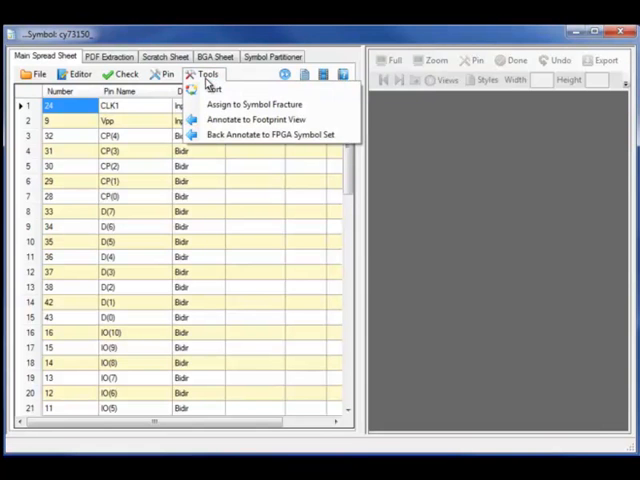
mouse_move(255, 104)
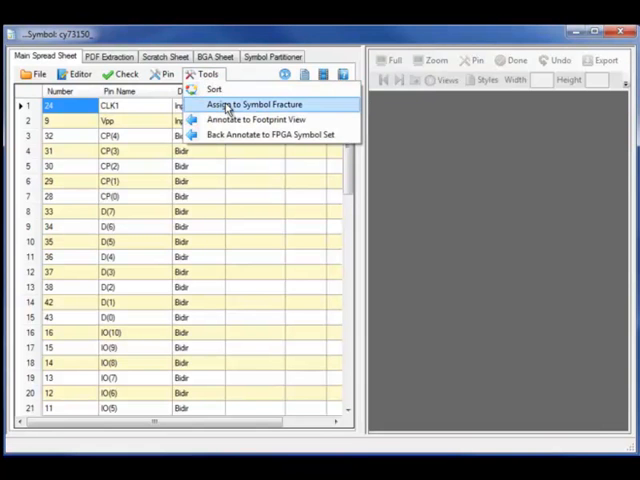
Step: Auto-fracture the pins into symbol parts, allowing at most 80 pins per side
left_click(253, 104)
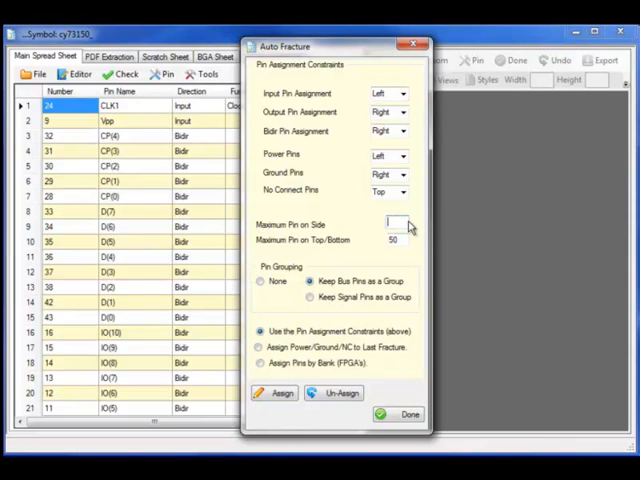
type("80")
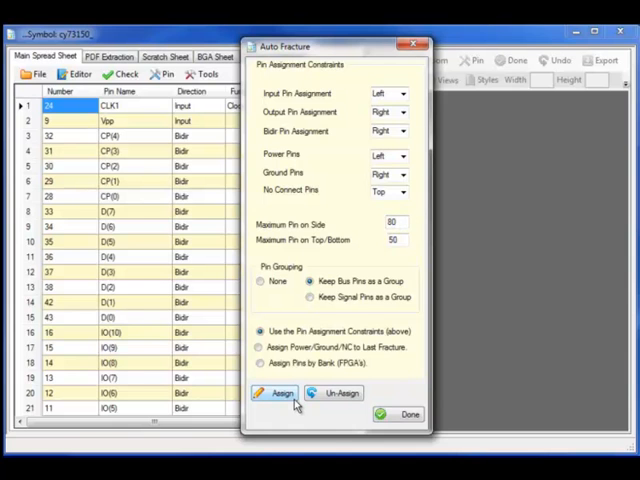
left_click(280, 392)
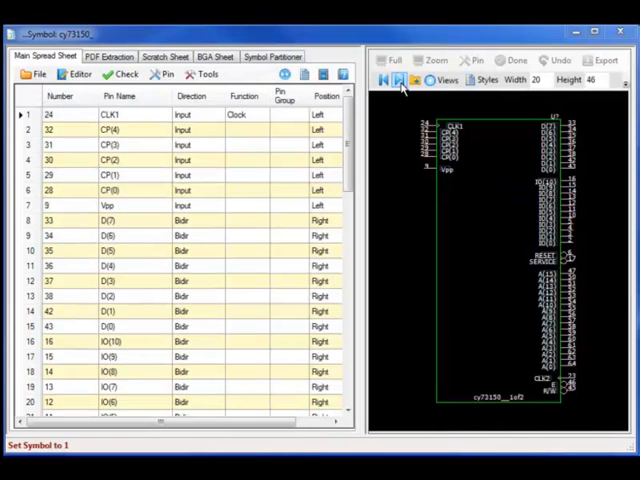
Step: On symbol part 2, move the top pins toward the left with Move Pins
left_click(400, 77)
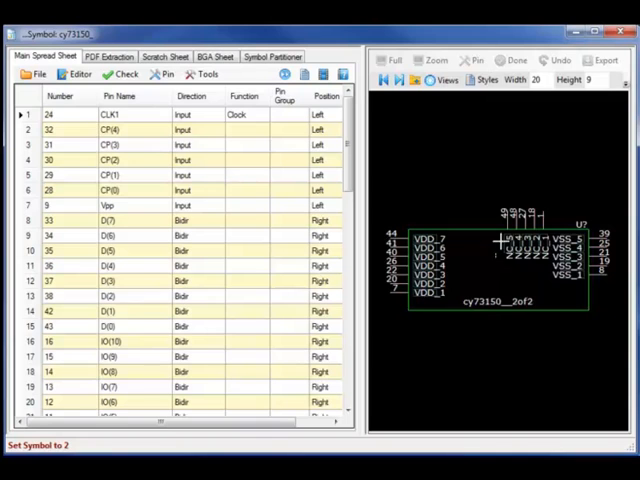
right_click(515, 250)
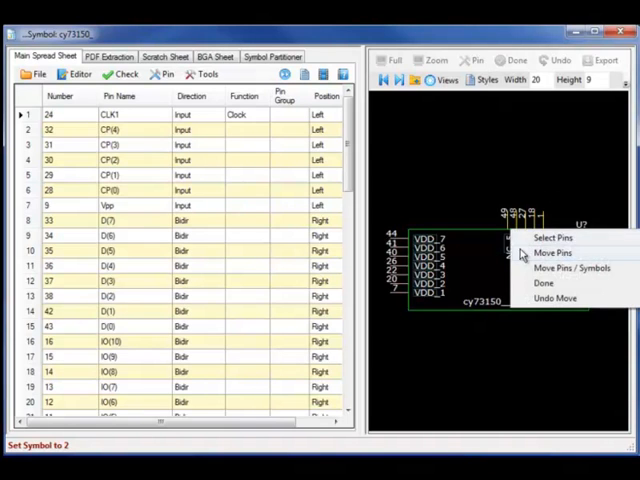
left_click(555, 252)
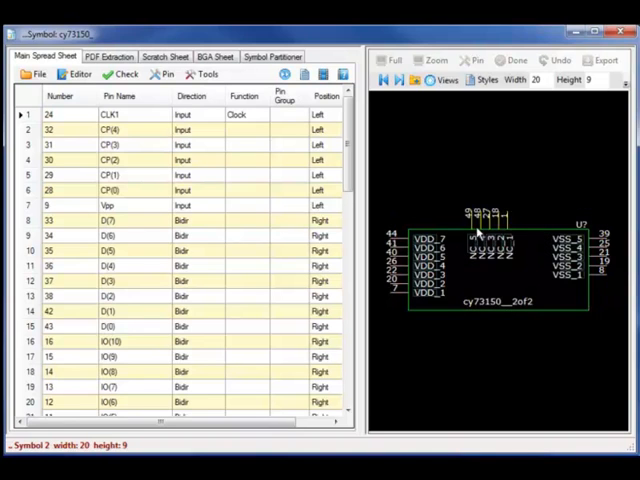
right_click(478, 225)
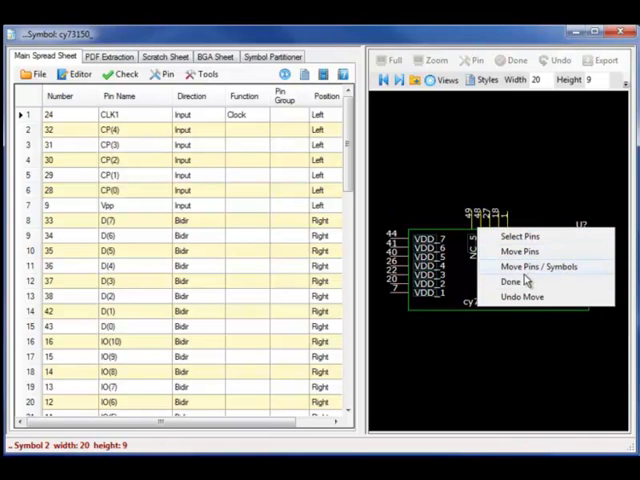
left_click(504, 281)
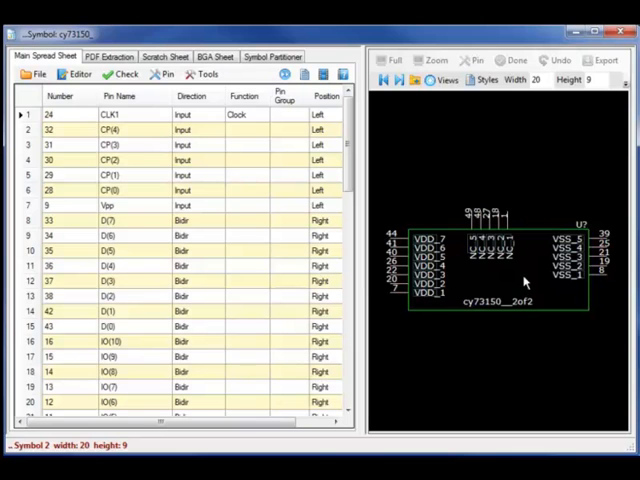
left_click(211, 74)
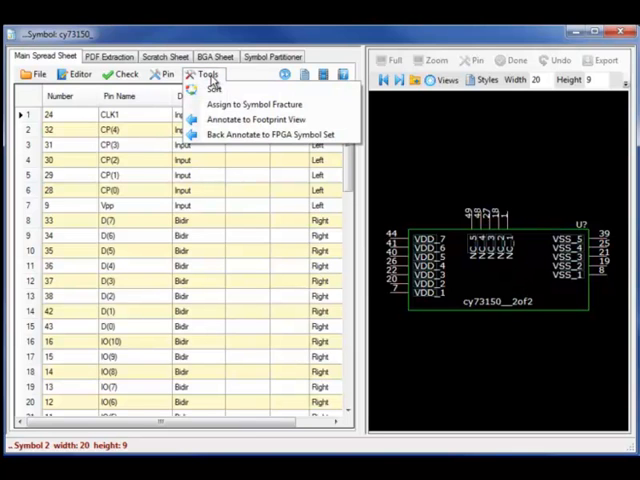
mouse_move(234, 105)
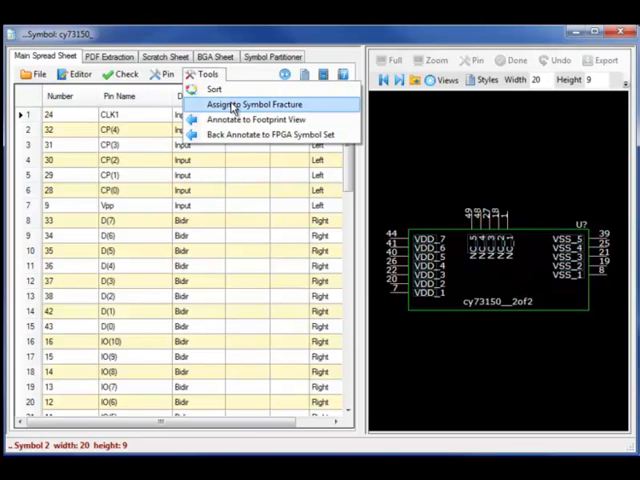
Step: Un-Assign all pins from the fractured parts, confirm Yes, and close Auto Fracture
left_click(256, 104)
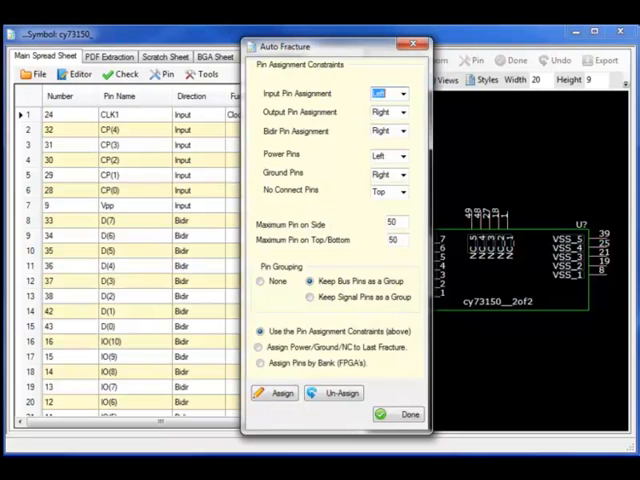
left_click(338, 392)
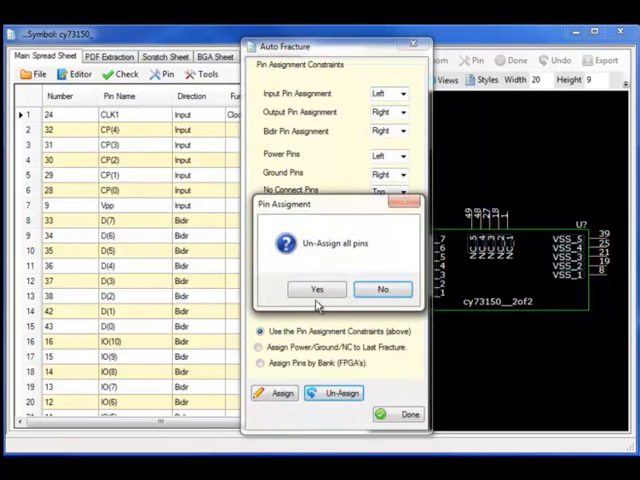
left_click(317, 289)
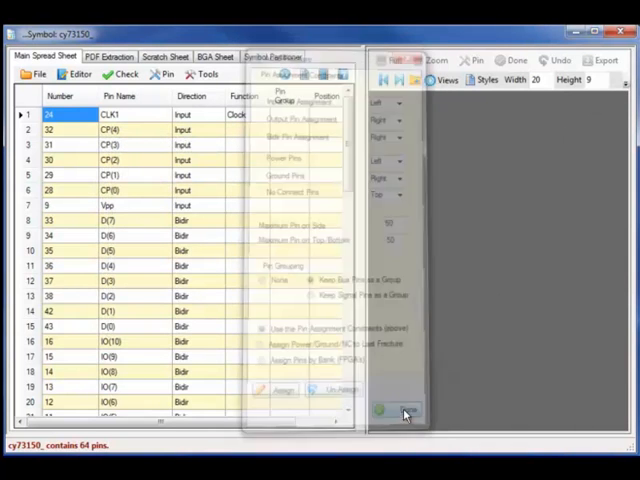
left_click(404, 415)
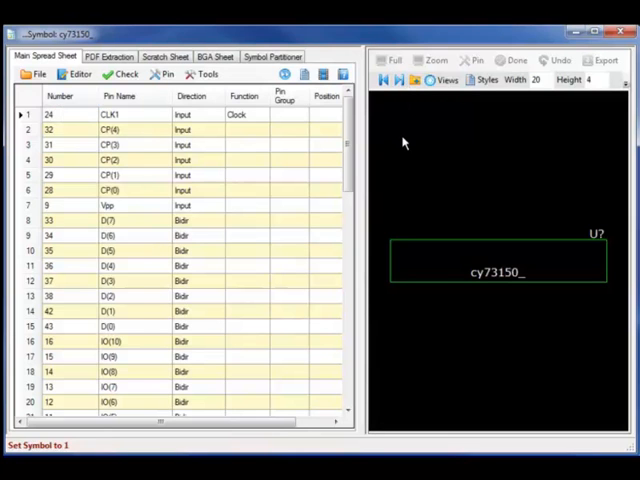
left_click(272, 56)
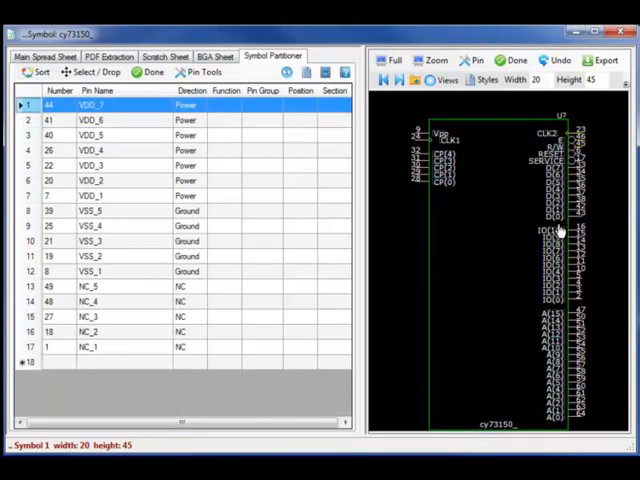
mouse_move(392, 93)
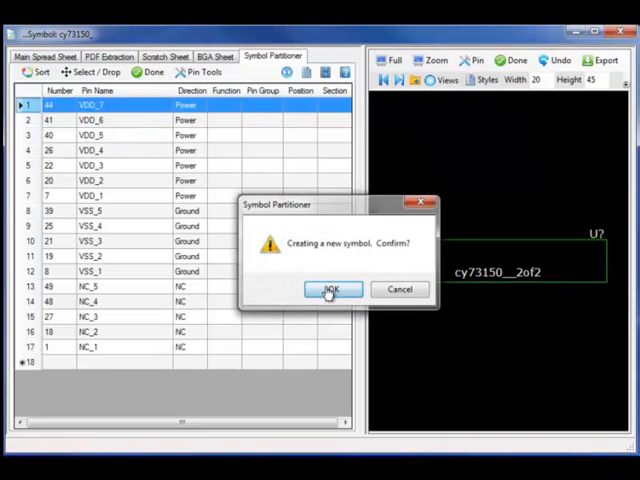
Step: Confirm creating cy73150__2of2 with the VDD, VSS and NC pins and open its styles
left_click(332, 289)
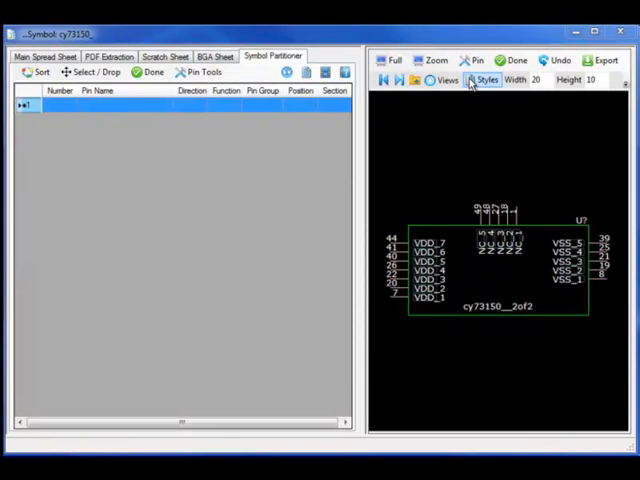
left_click(475, 80)
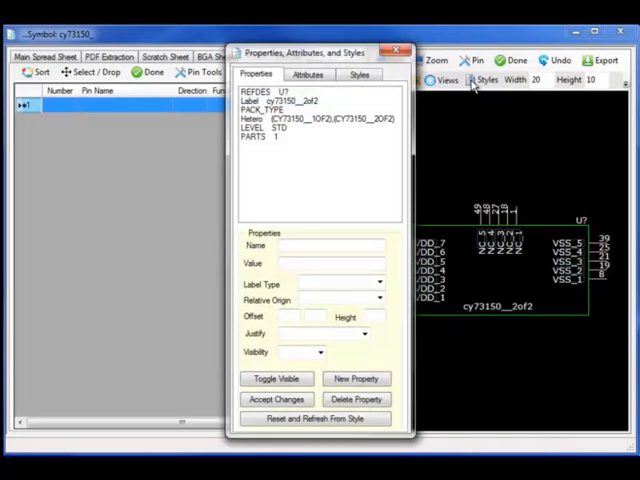
Step: Set the symbol style to OrCAD_Capture and dismiss the pin check warning list
left_click(359, 74)
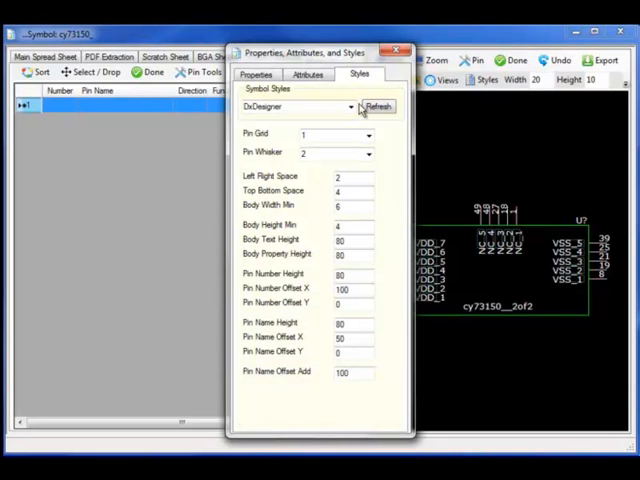
left_click(349, 107)
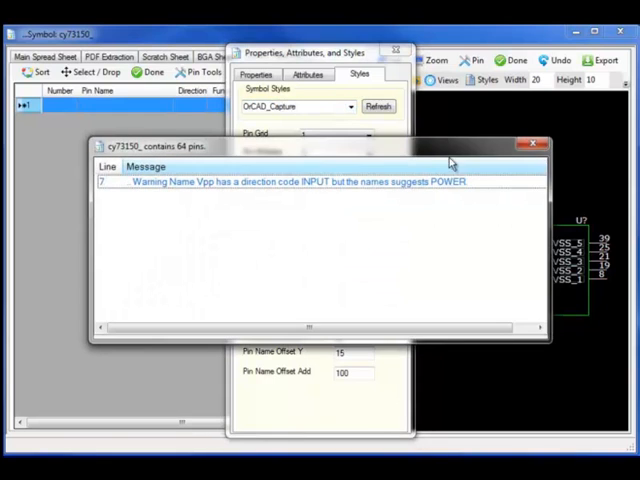
left_click(379, 107)
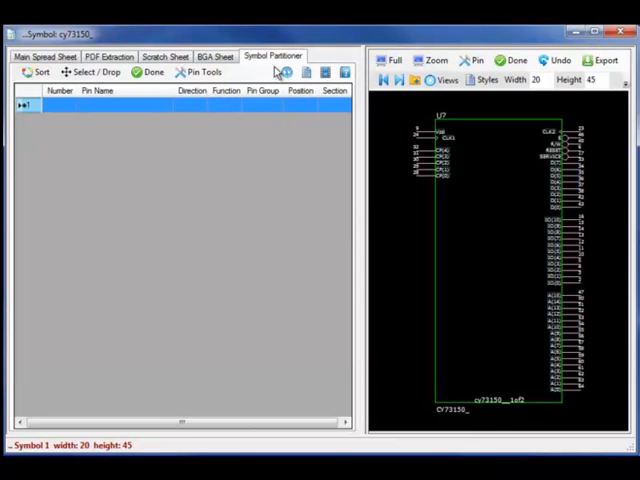
left_click(290, 72)
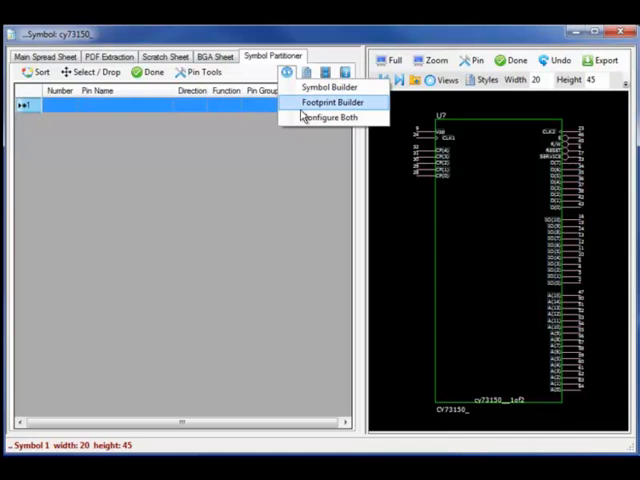
Step: Open the footprint calculators and preview surface-mount package types from CFP through TO
left_click(334, 102)
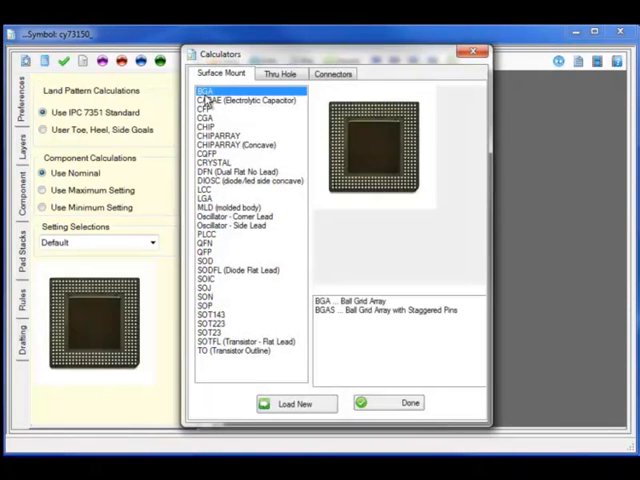
left_click(205, 108)
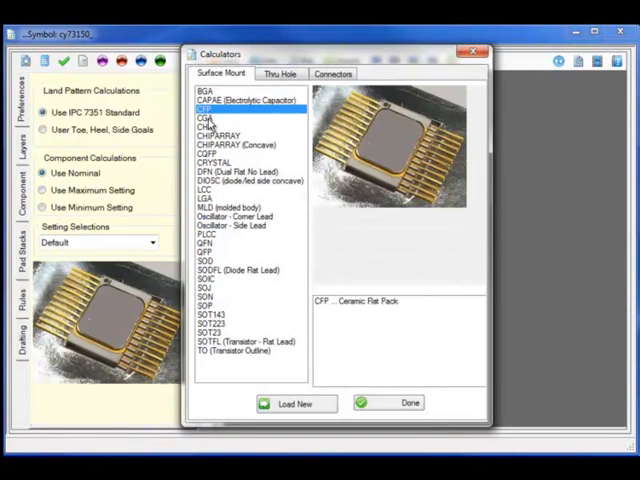
left_click(220, 135)
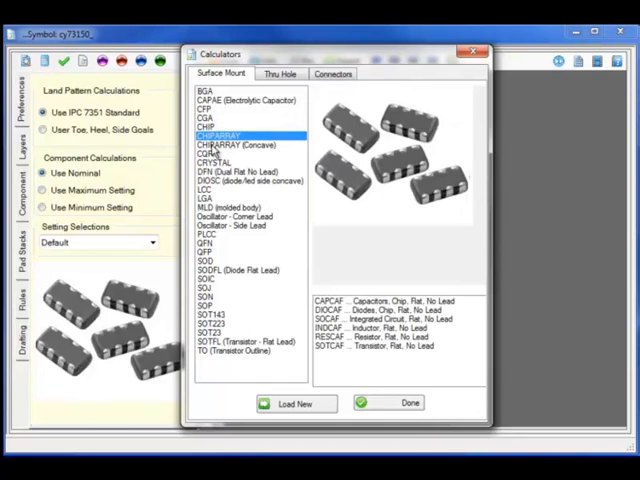
left_click(210, 163)
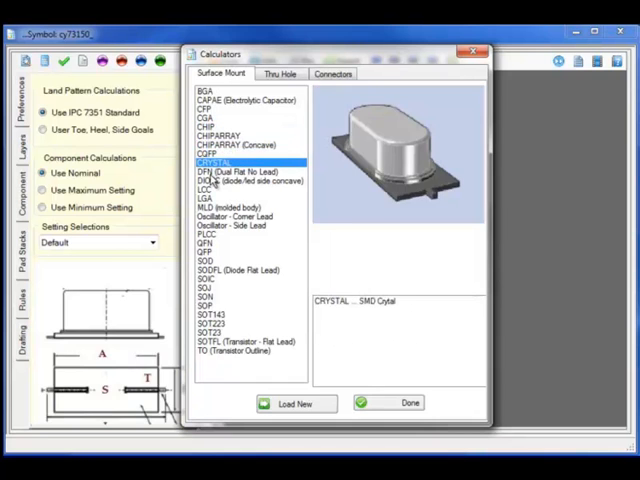
left_click(205, 189)
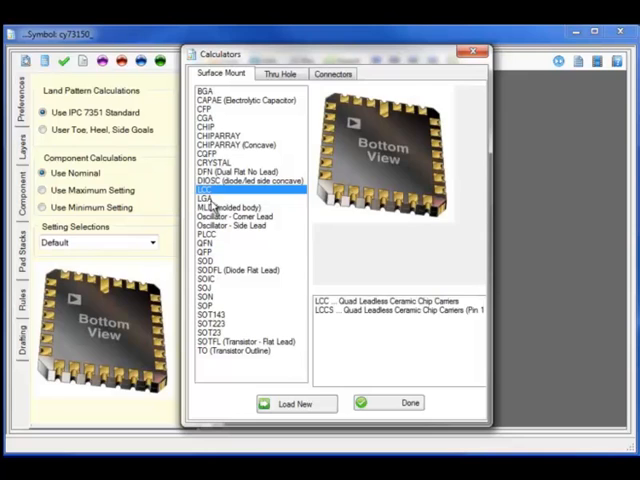
left_click(228, 217)
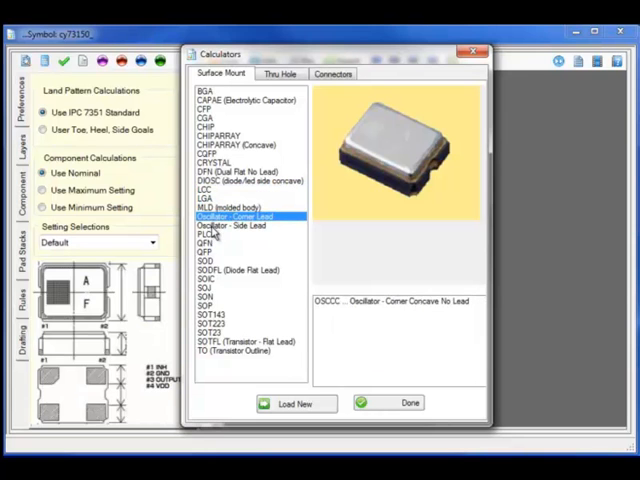
left_click(205, 243)
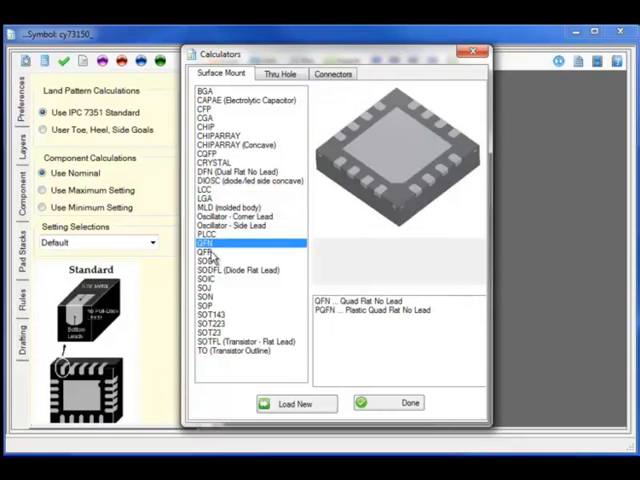
left_click(233, 270)
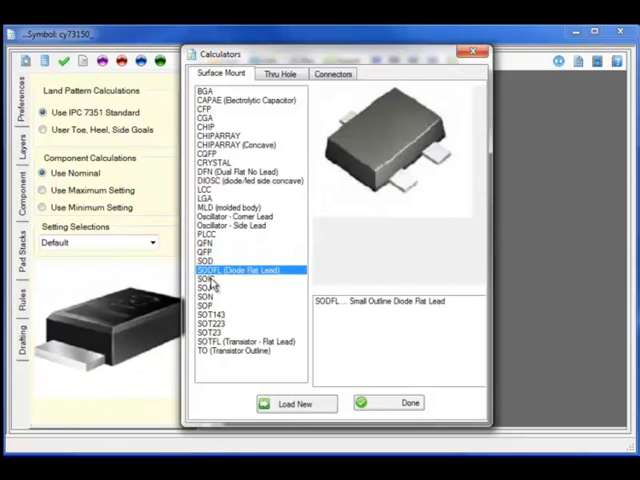
left_click(205, 287)
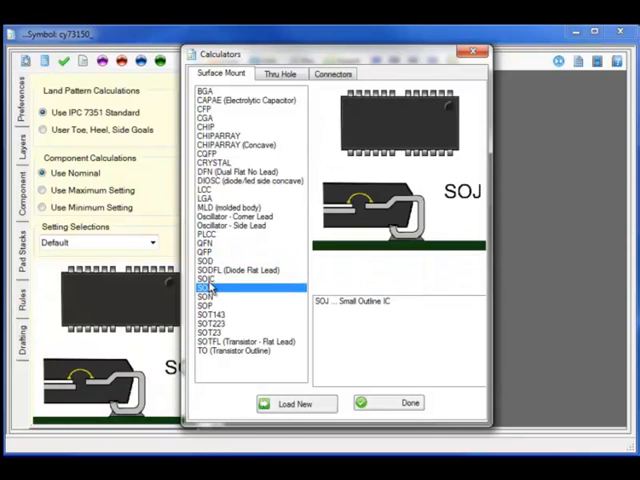
left_click(212, 323)
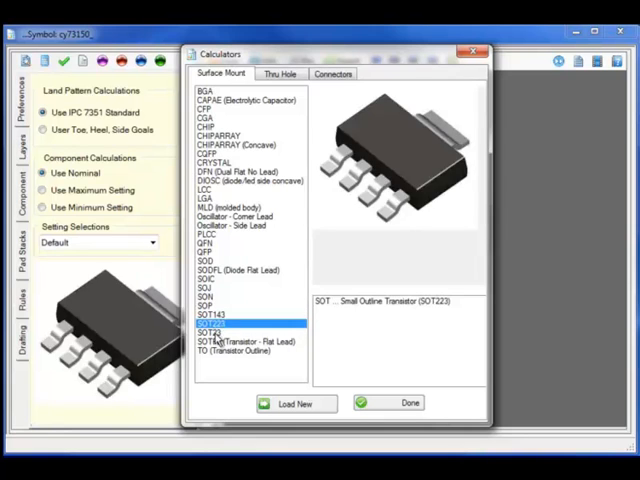
left_click(232, 350)
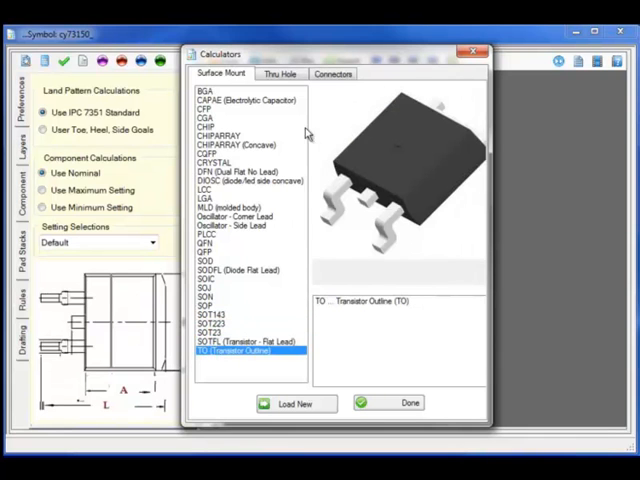
Step: Preview the DB, D_Micro_RightAngle and SHDR connectors, then choose the QFP family
left_click(333, 73)
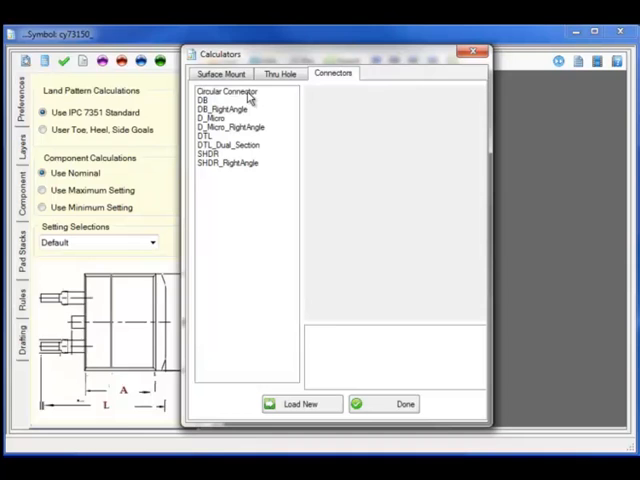
left_click(210, 100)
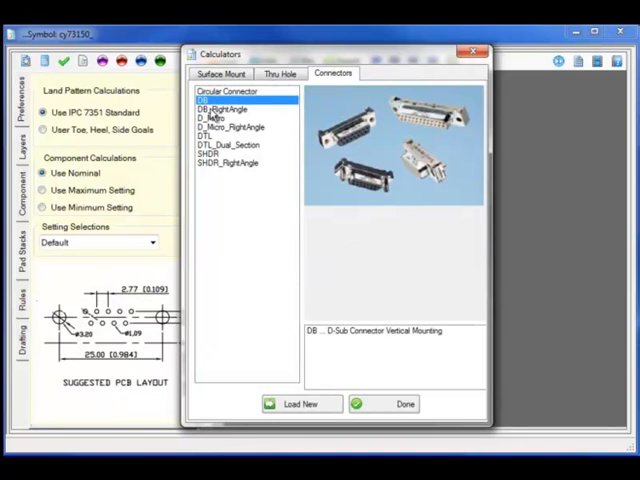
left_click(230, 127)
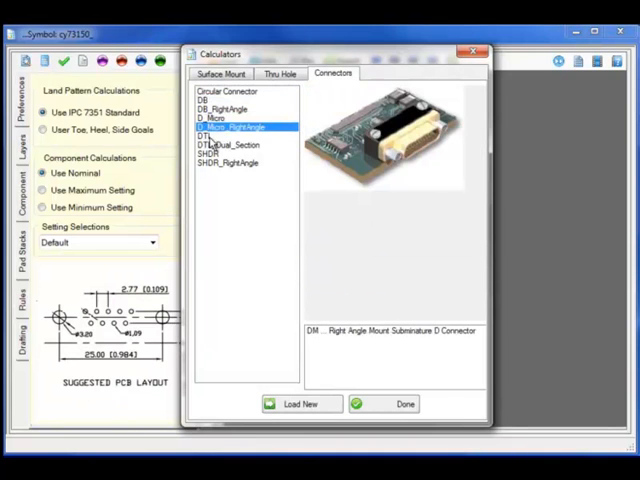
left_click(210, 154)
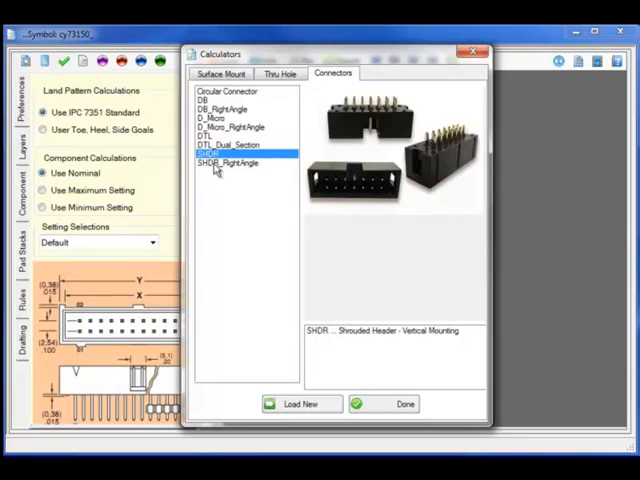
left_click(221, 73)
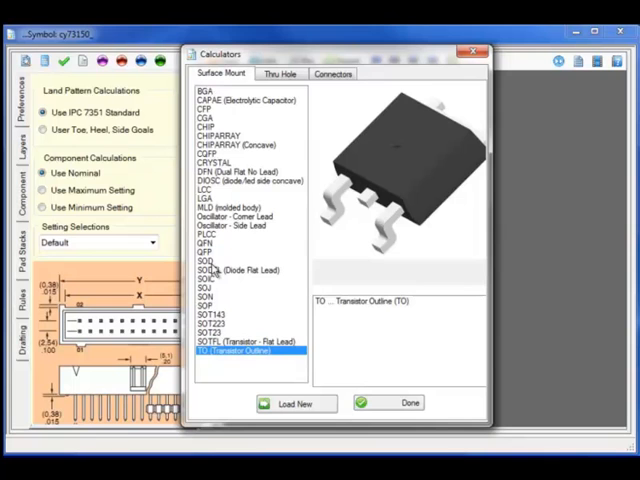
left_click(205, 253)
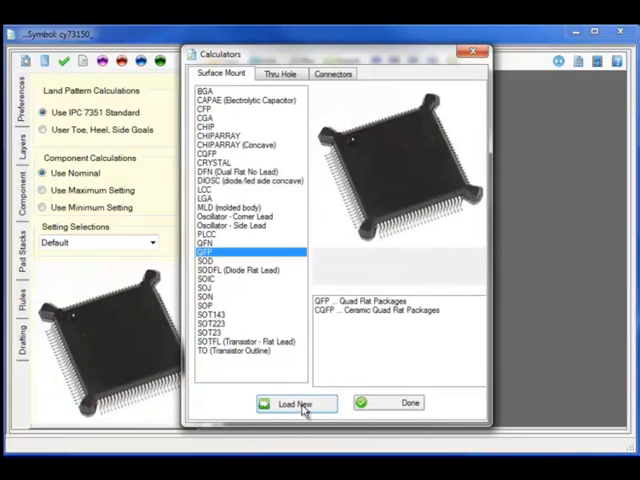
Step: Load the QFP footprint and annotate its pads with pin name, direction, function and group
left_click(294, 403)
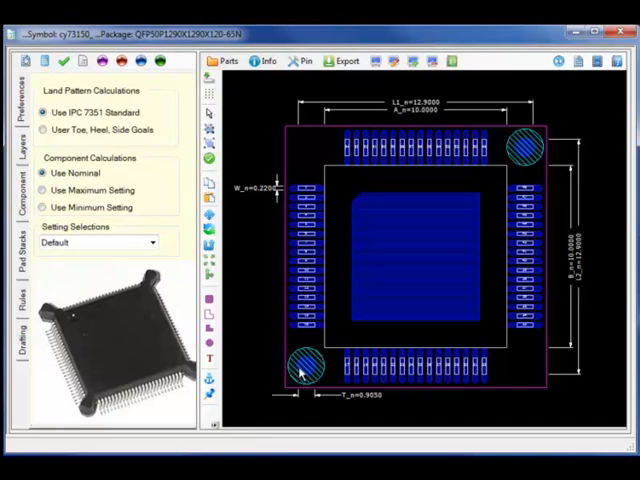
left_click(264, 60)
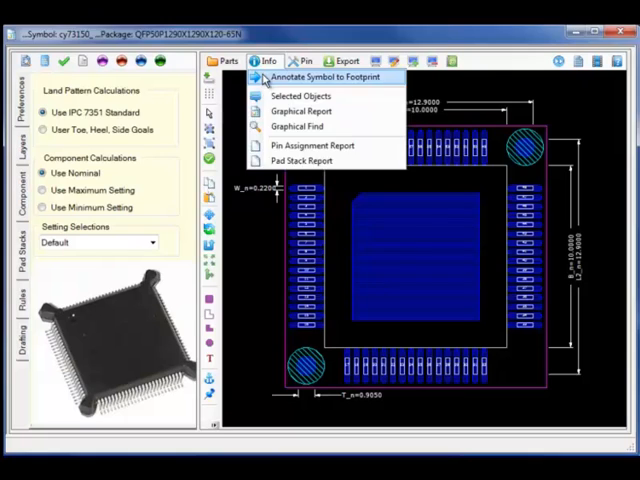
left_click(323, 76)
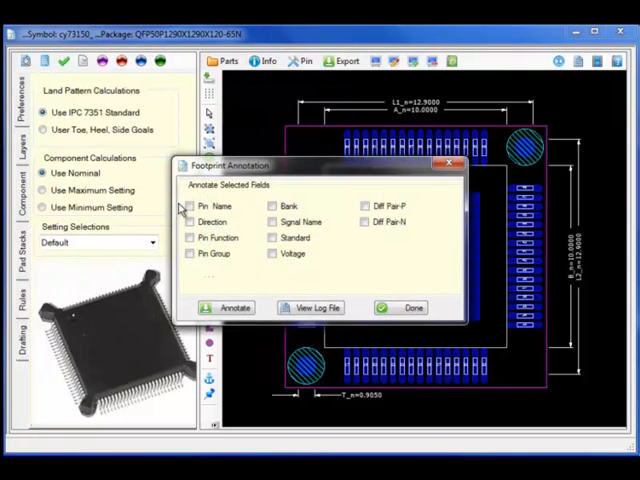
left_click(189, 221)
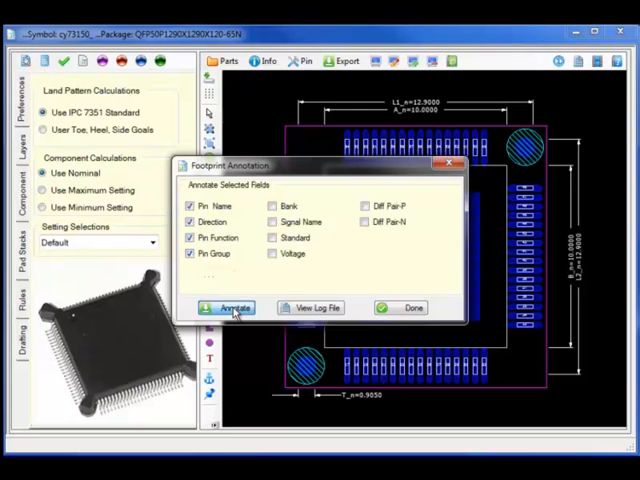
left_click(232, 307)
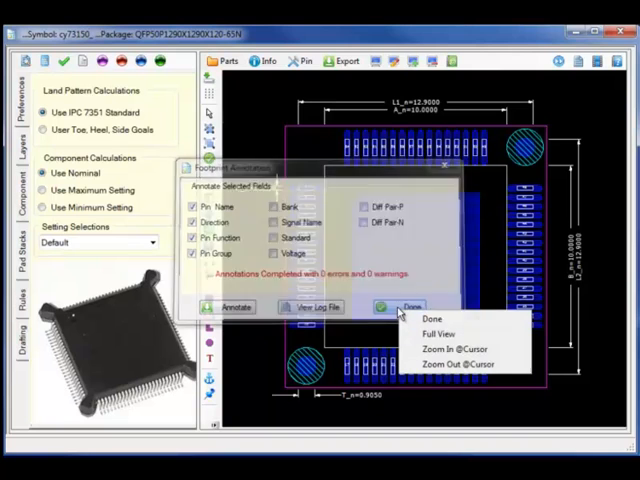
Step: Display a graphical report of terminals missing pin assignments, then show symbol and footprint together
left_click(262, 60)
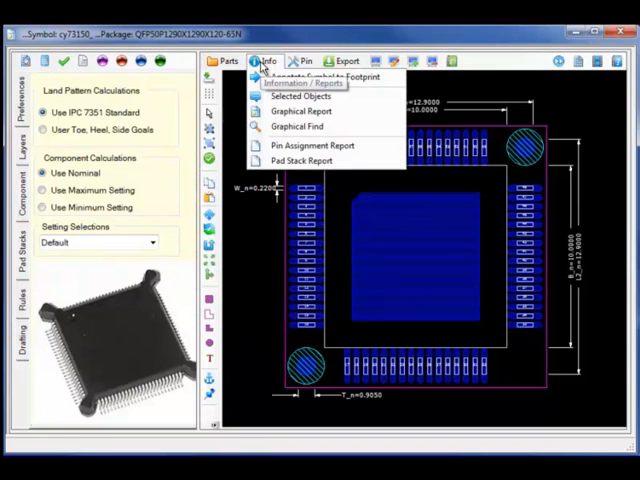
mouse_move(302, 111)
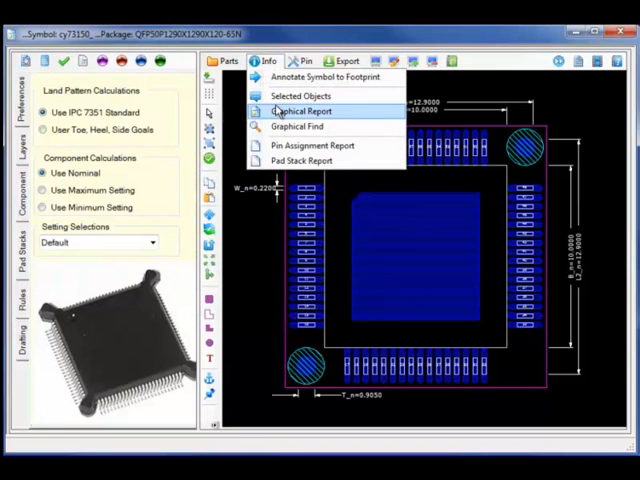
left_click(303, 111)
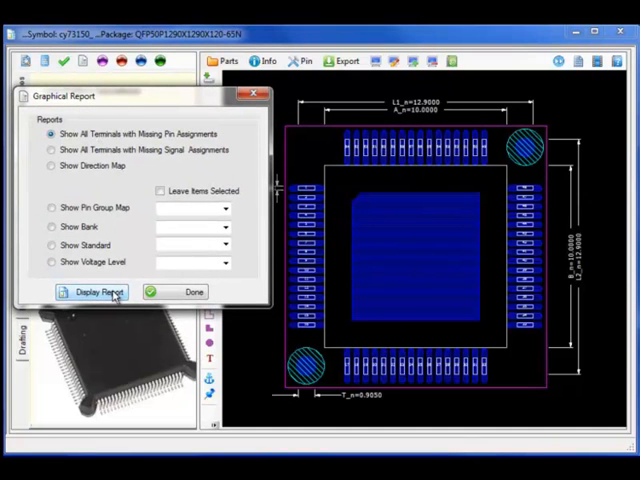
left_click(96, 291)
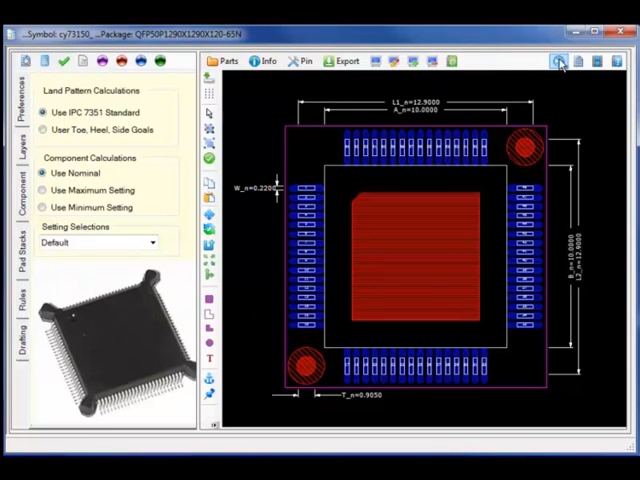
left_click(560, 57)
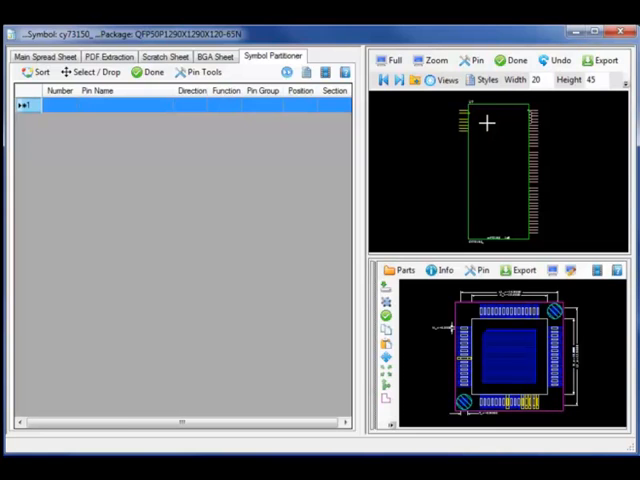
Step: Export the symbols to the OrCAD Capture library in C:\TCL and launch OrCAD Capture
left_click(527, 59)
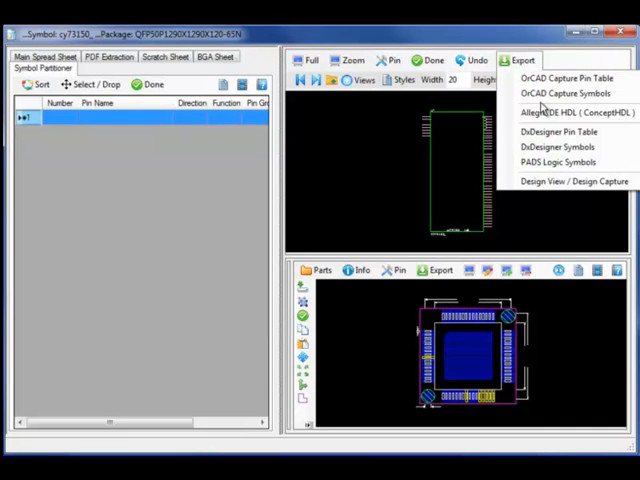
mouse_move(553, 147)
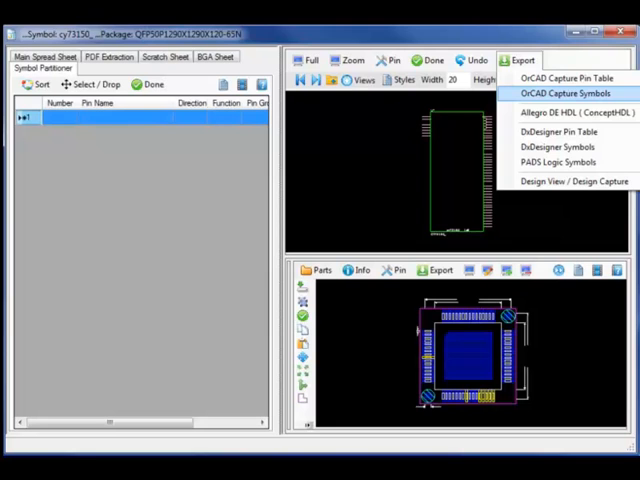
left_click(565, 92)
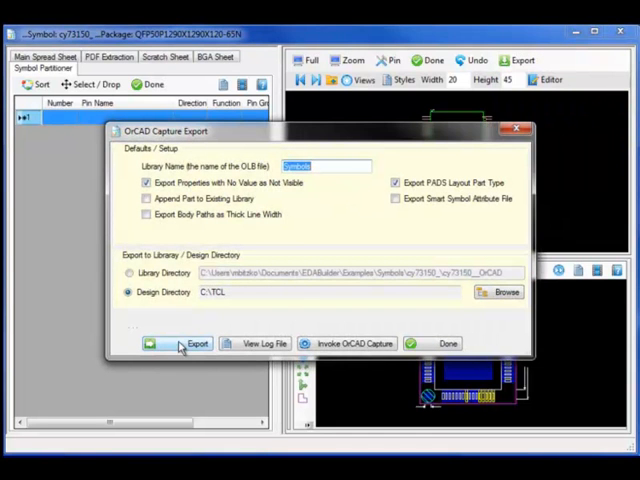
left_click(192, 343)
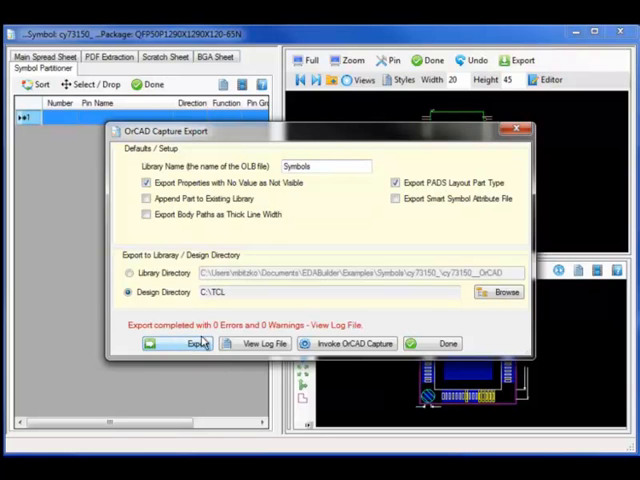
left_click(347, 343)
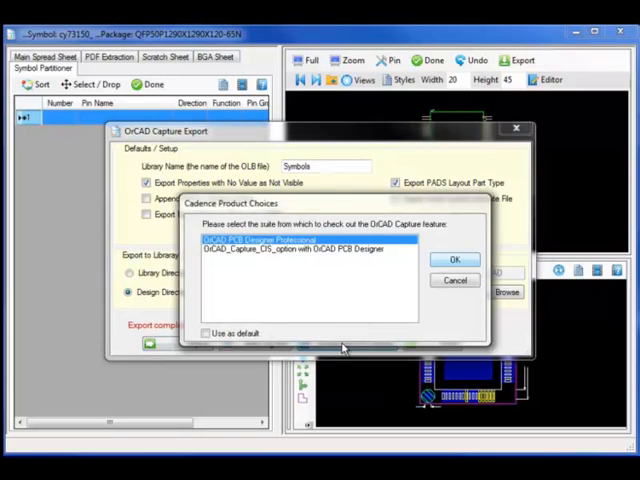
left_click(455, 259)
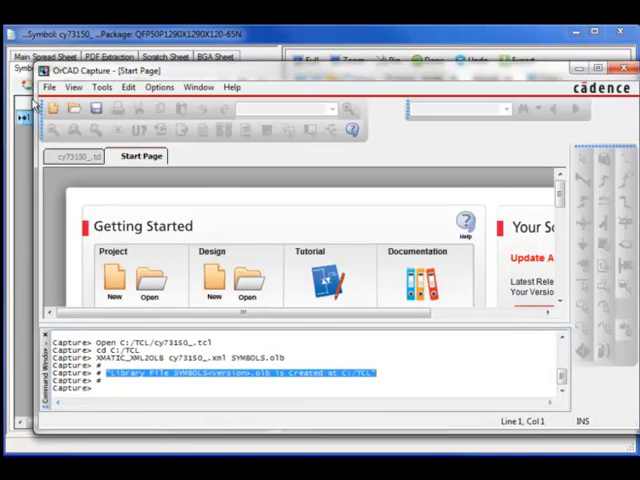
Step: Open the symbols9.olb library in OrCAD Capture and open the cy73150 part
left_click(51, 87)
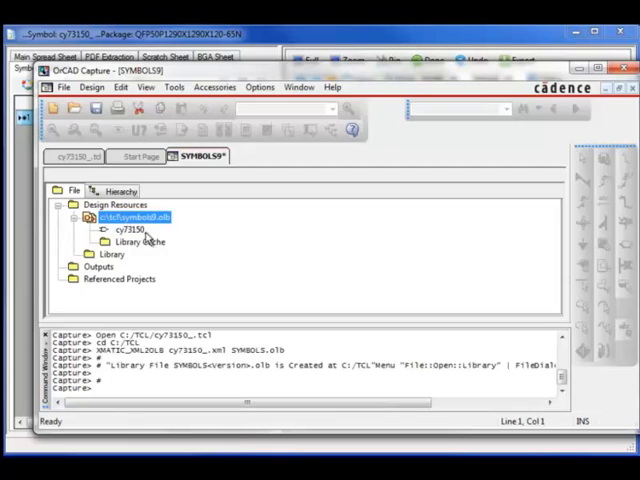
double_click(128, 229)
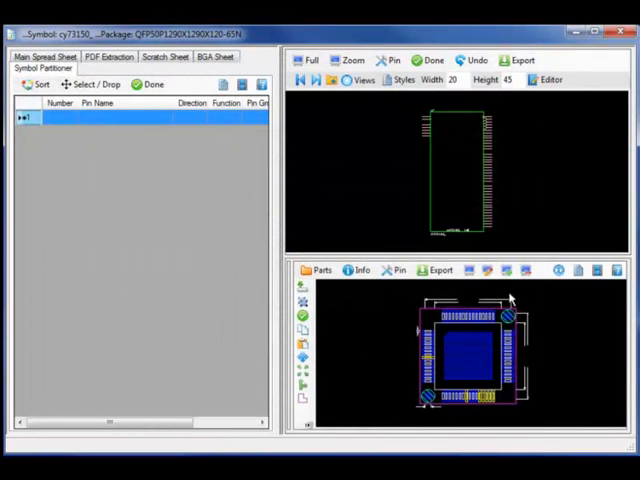
Step: Run the Allegro export of the QFP footprint, keeping the Mechanical Pad Stack options
left_click(437, 270)
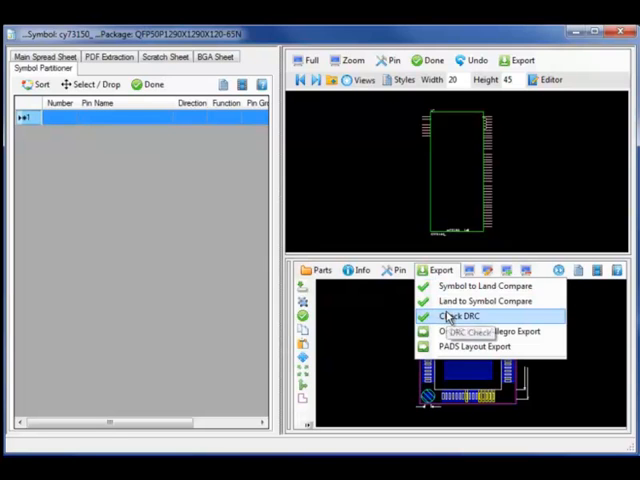
mouse_move(472, 346)
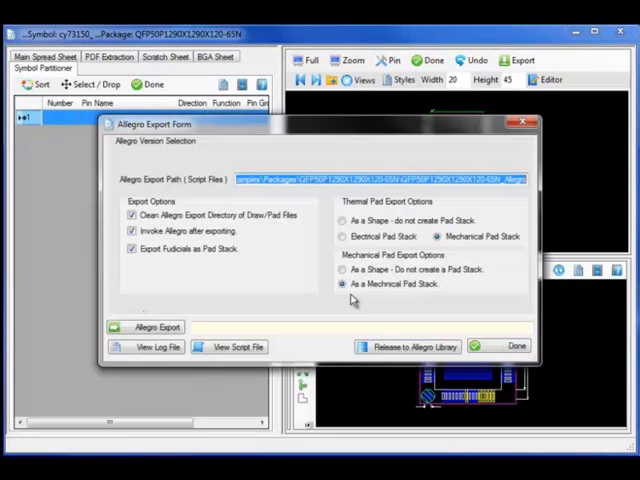
left_click(152, 327)
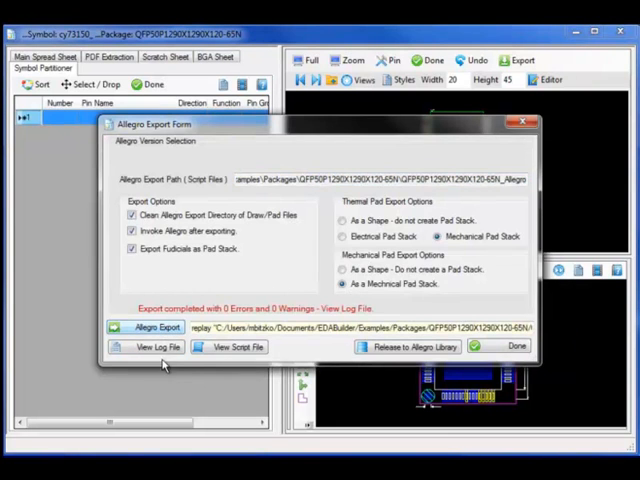